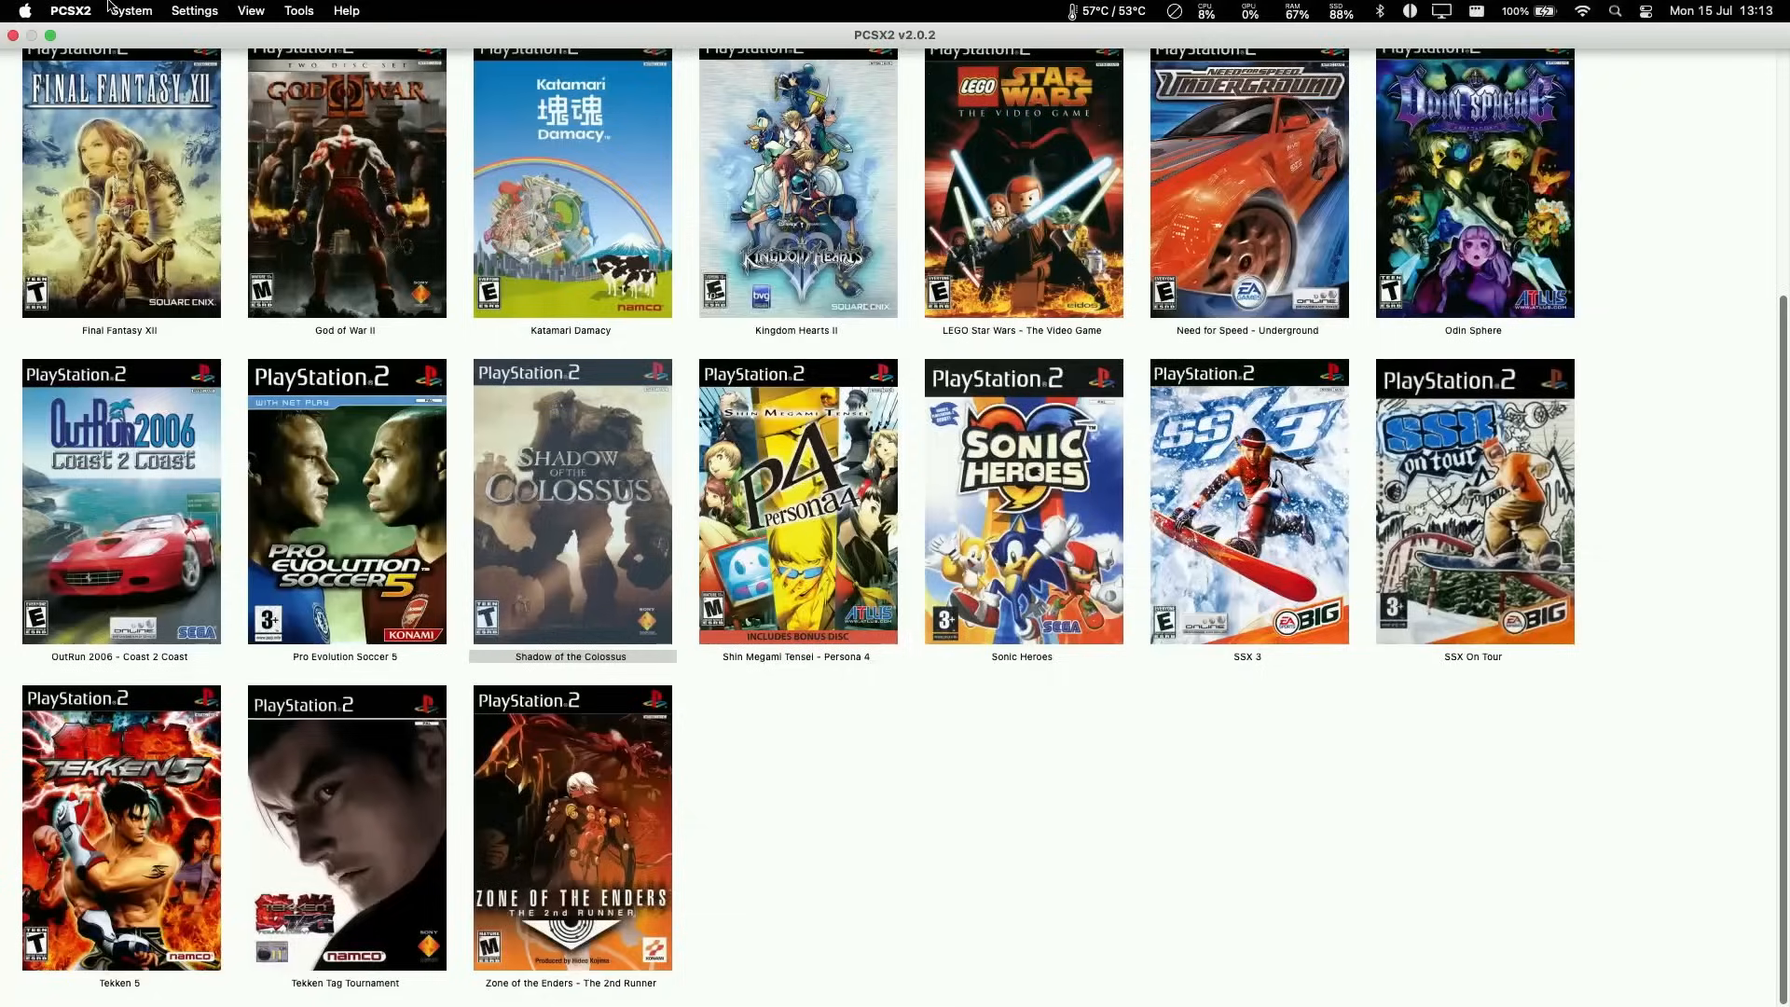
# Start Burnout 3: Takedown from the System menu so it boots to its title screen.
pyautogui.click(131, 12)
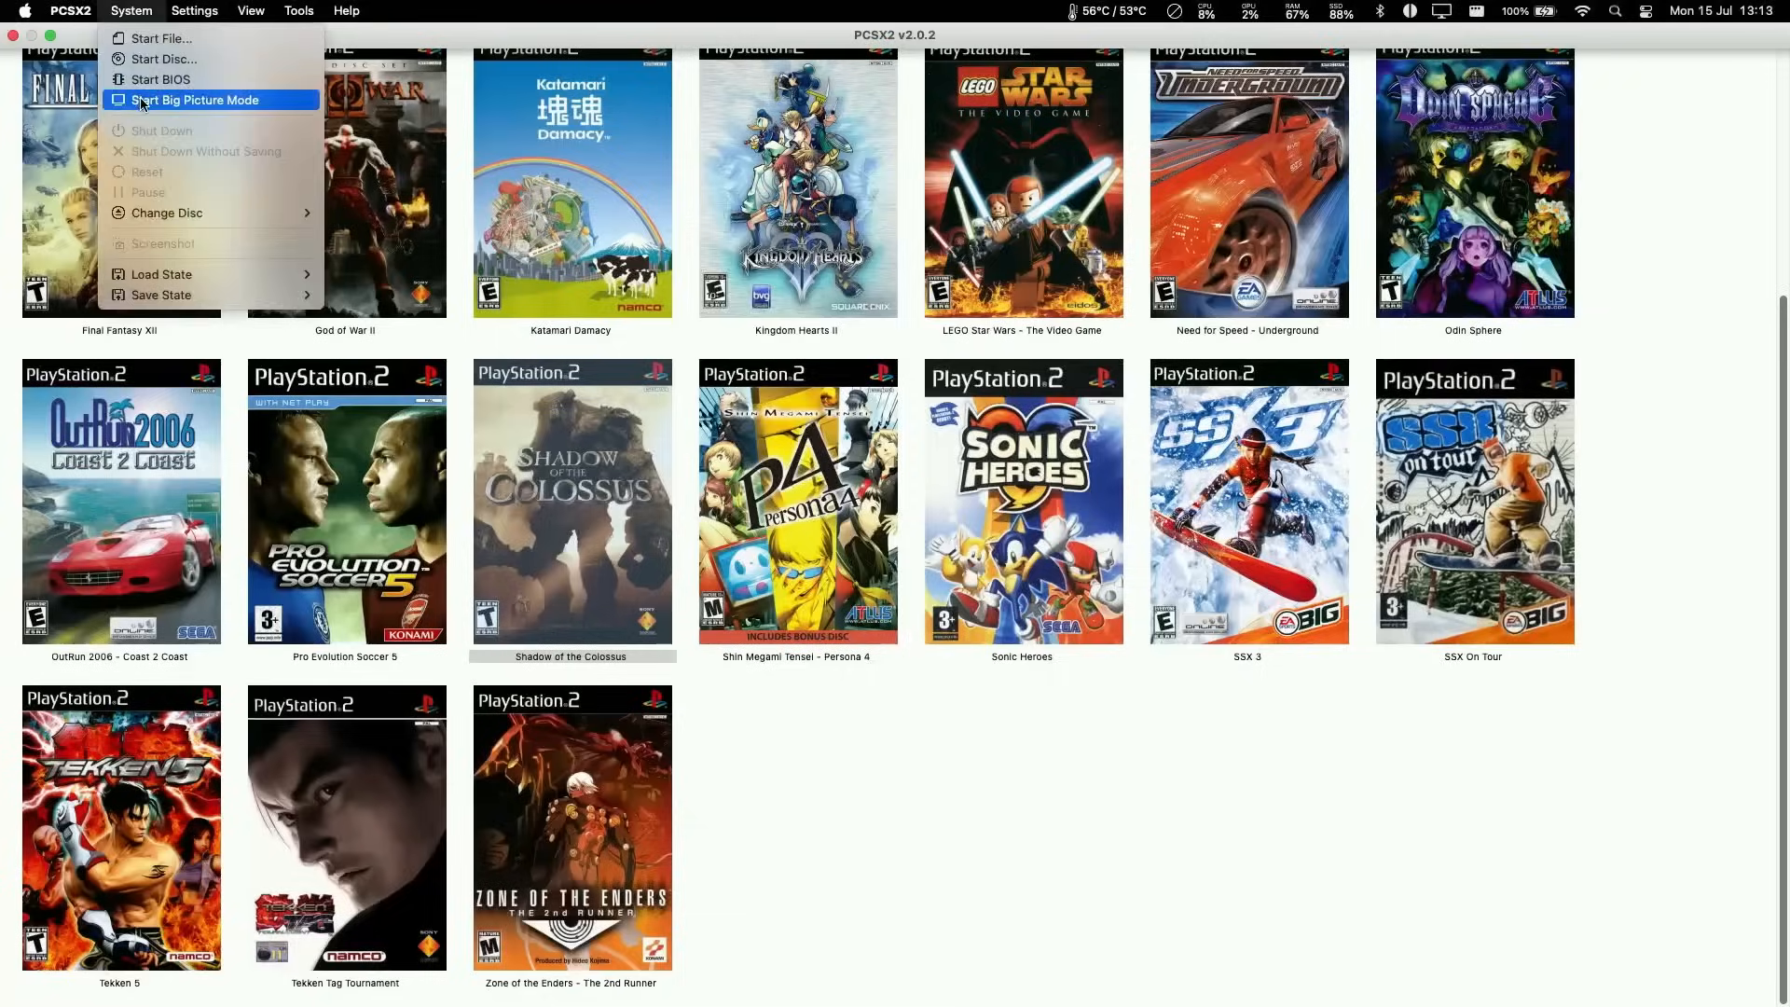
pyautogui.click(207, 99)
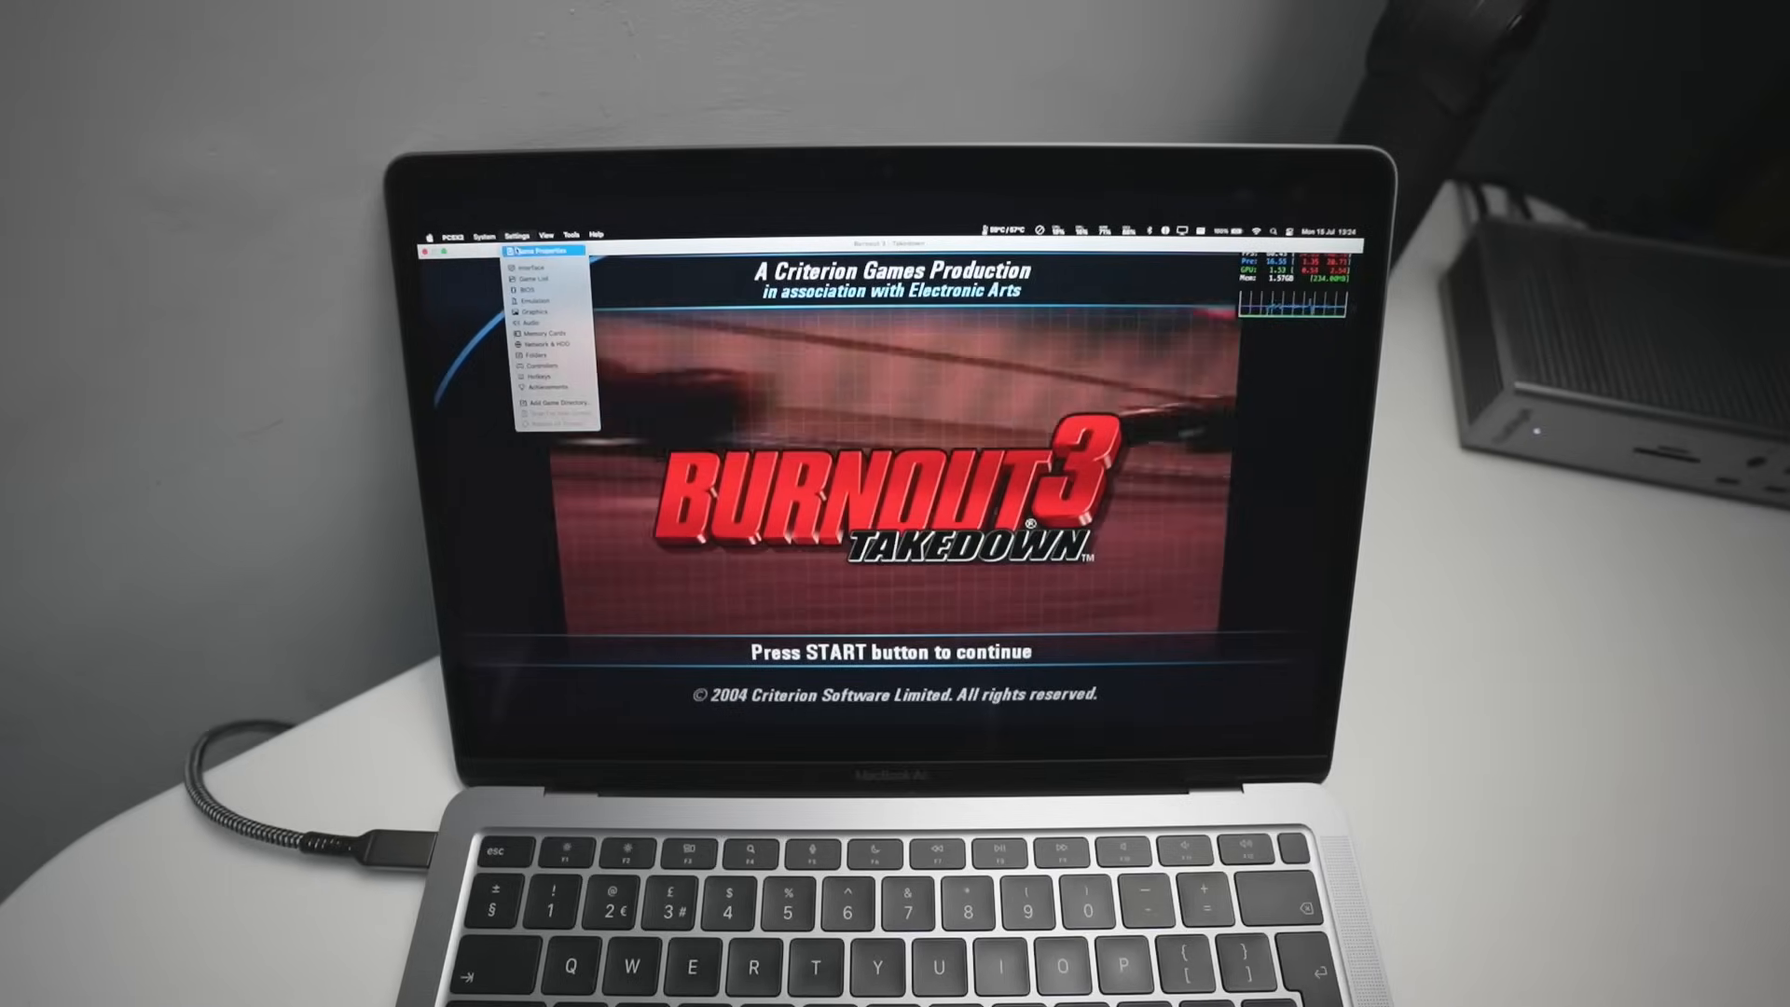
# Enable the Burnout 3 patches including Widescreen 16:9, Progressive Scan and MPH to KPH in Game Properties.
pyautogui.click(534, 248)
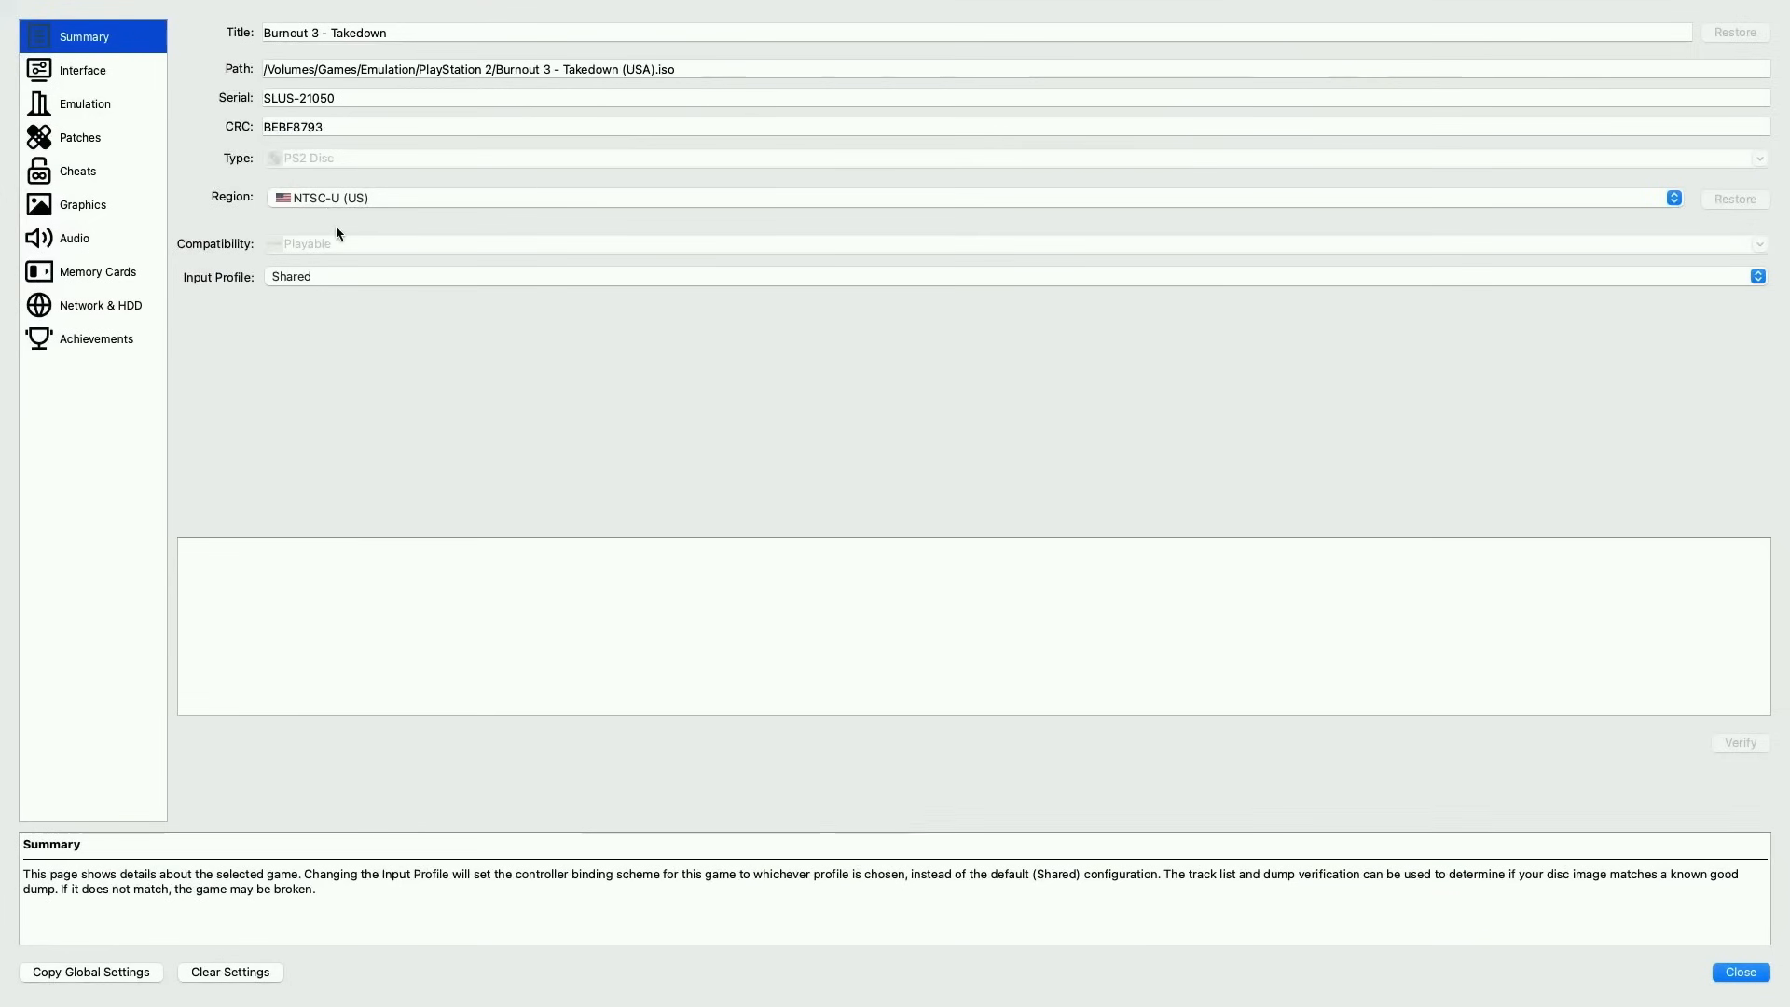
pyautogui.click(78, 137)
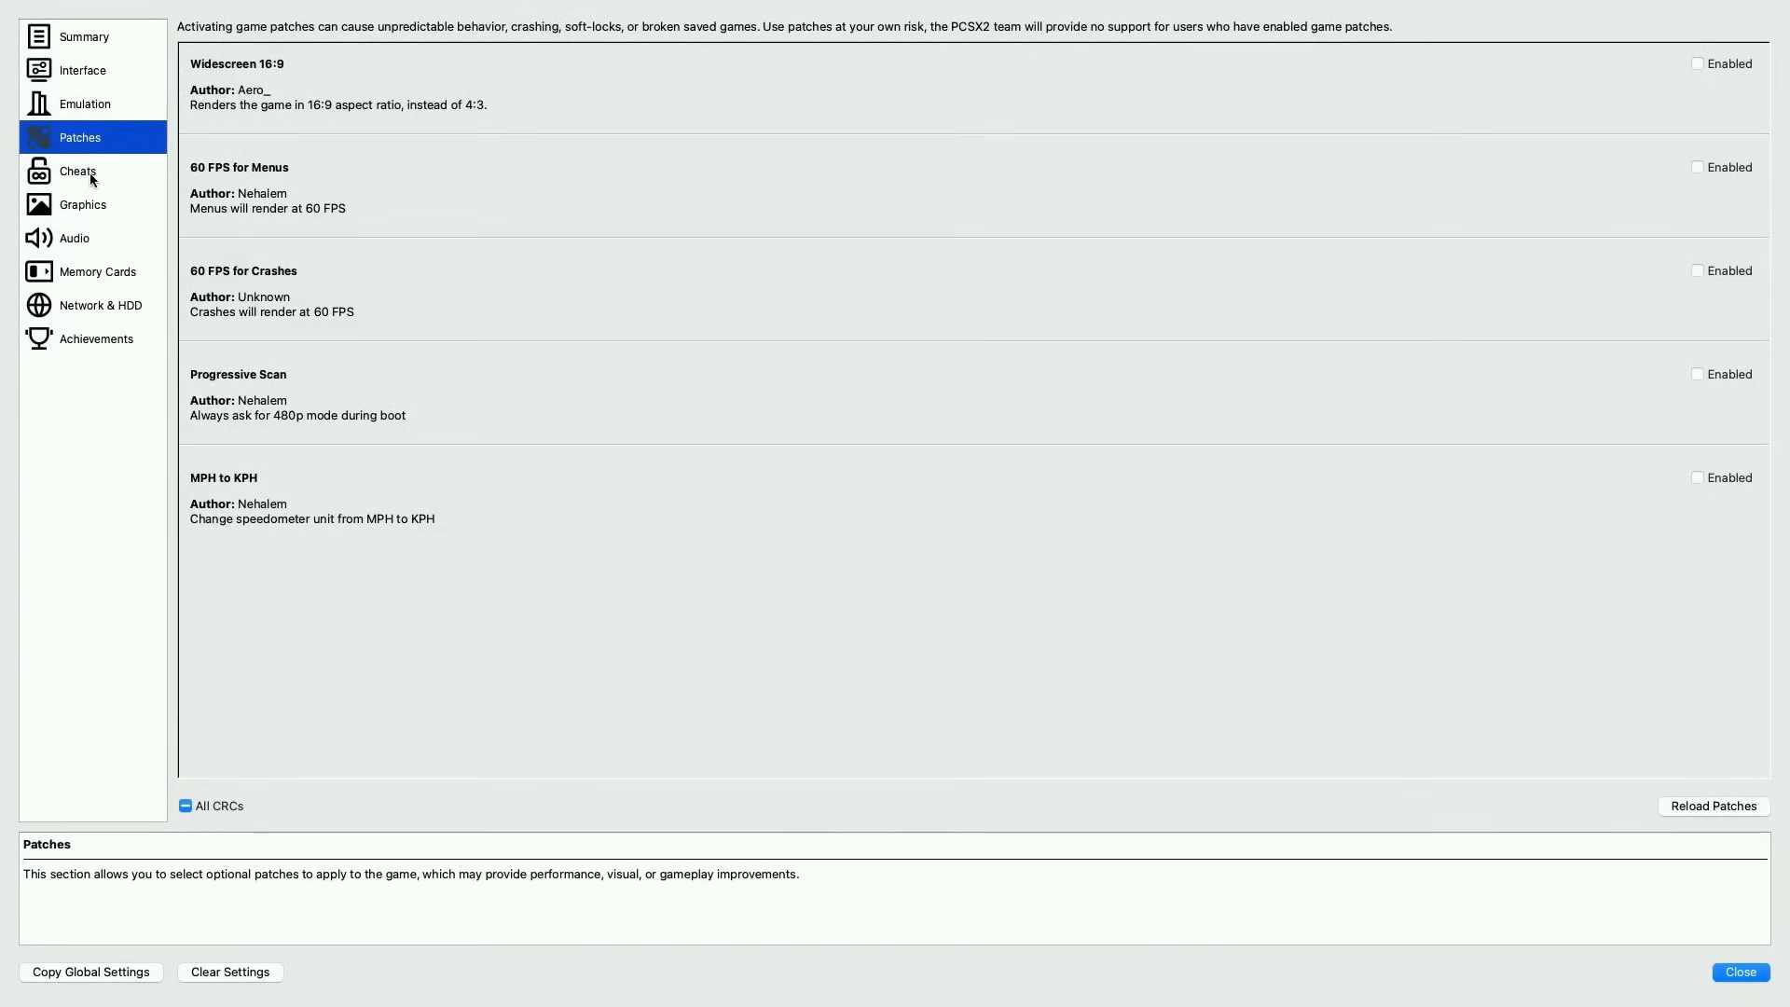
pyautogui.moveTo(272, 149)
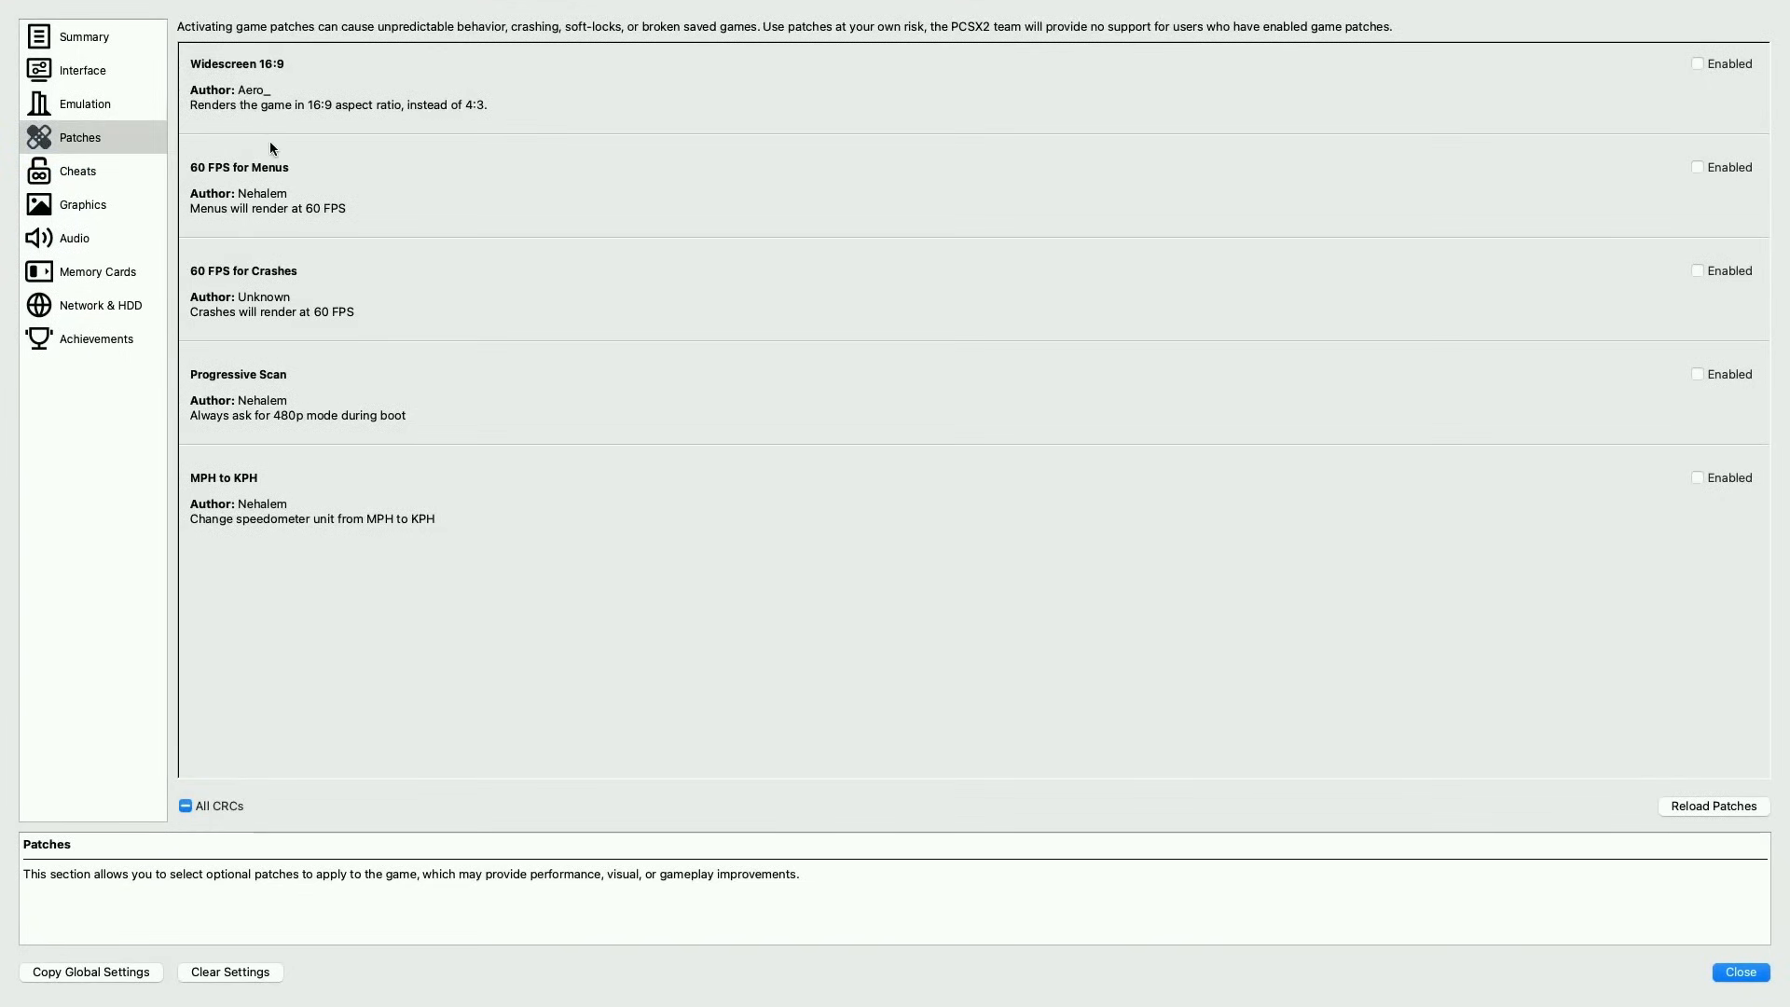
pyautogui.click(1696, 63)
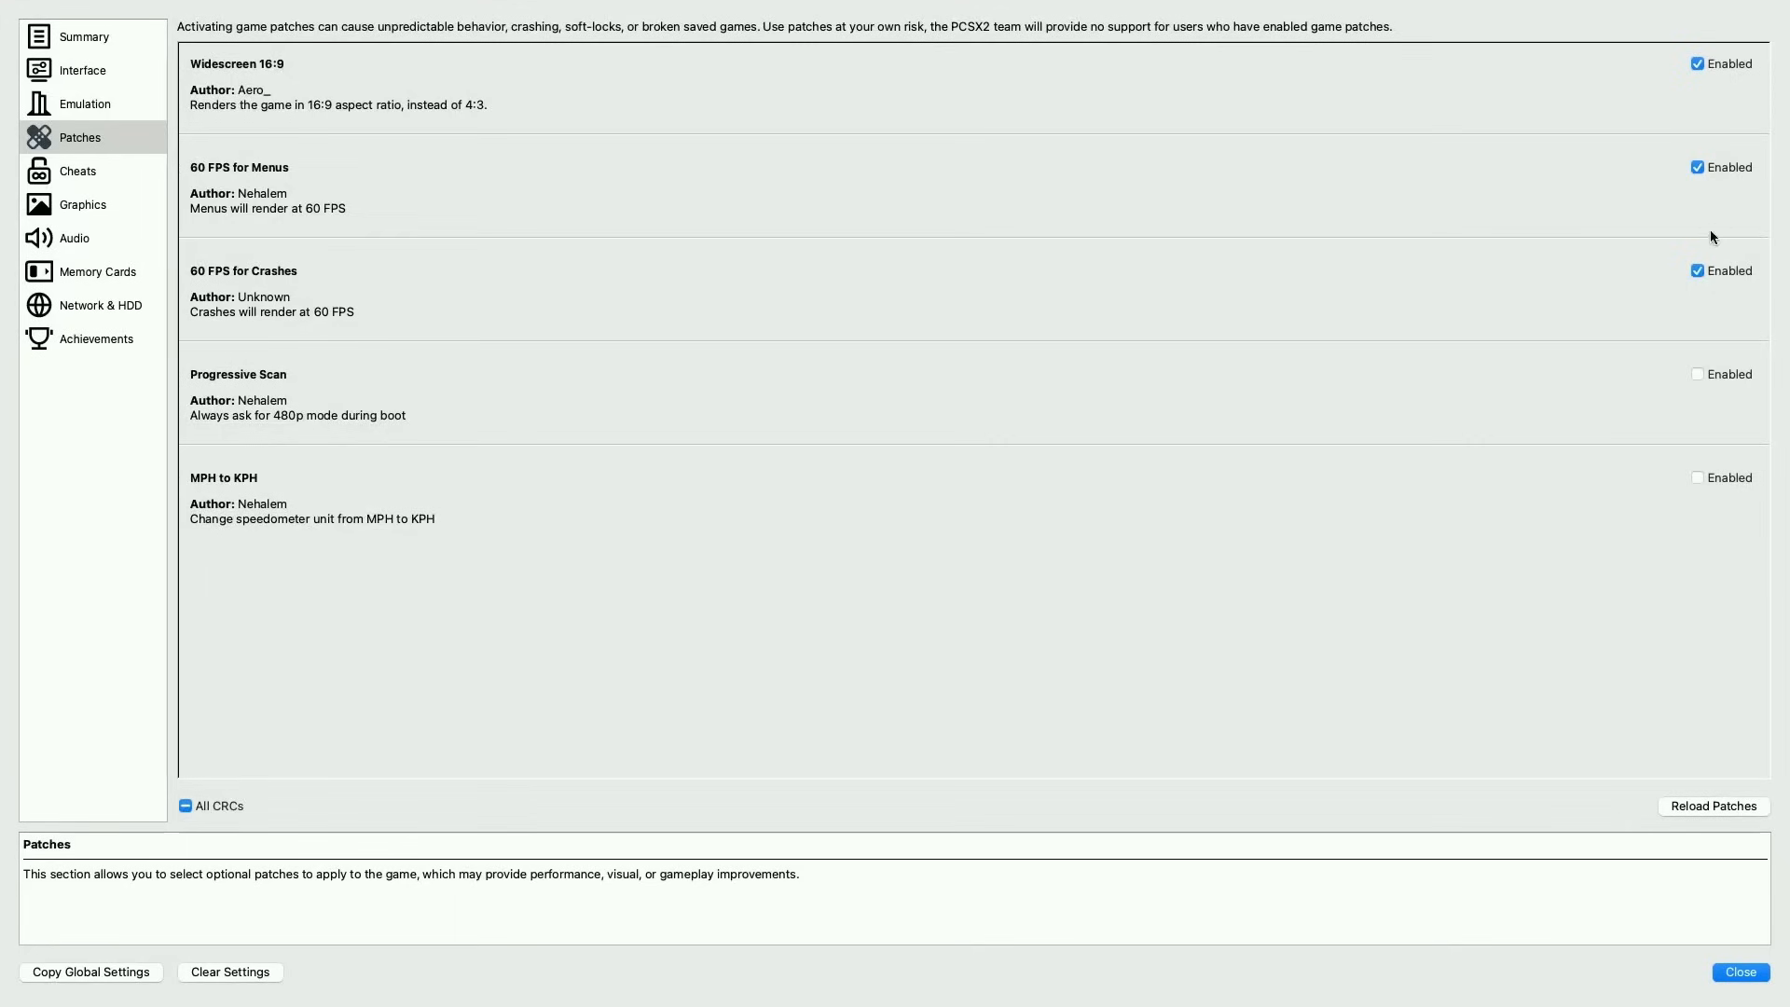
pyautogui.click(1697, 373)
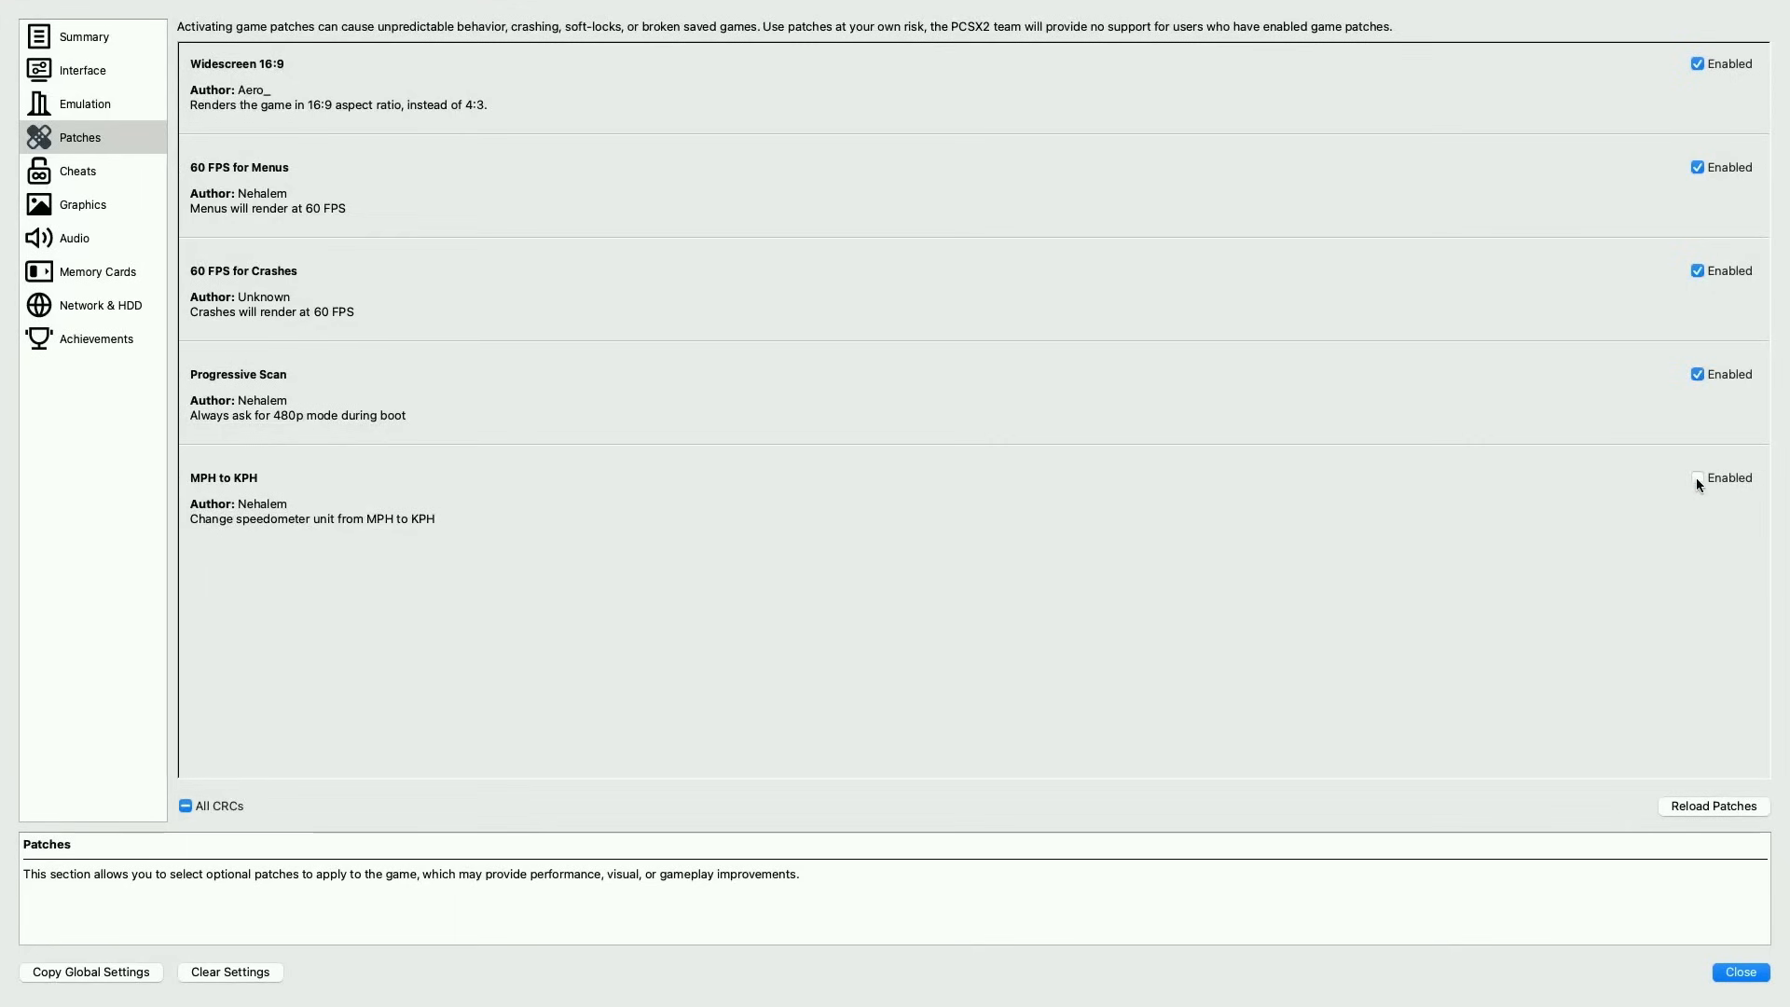
pyautogui.click(1697, 477)
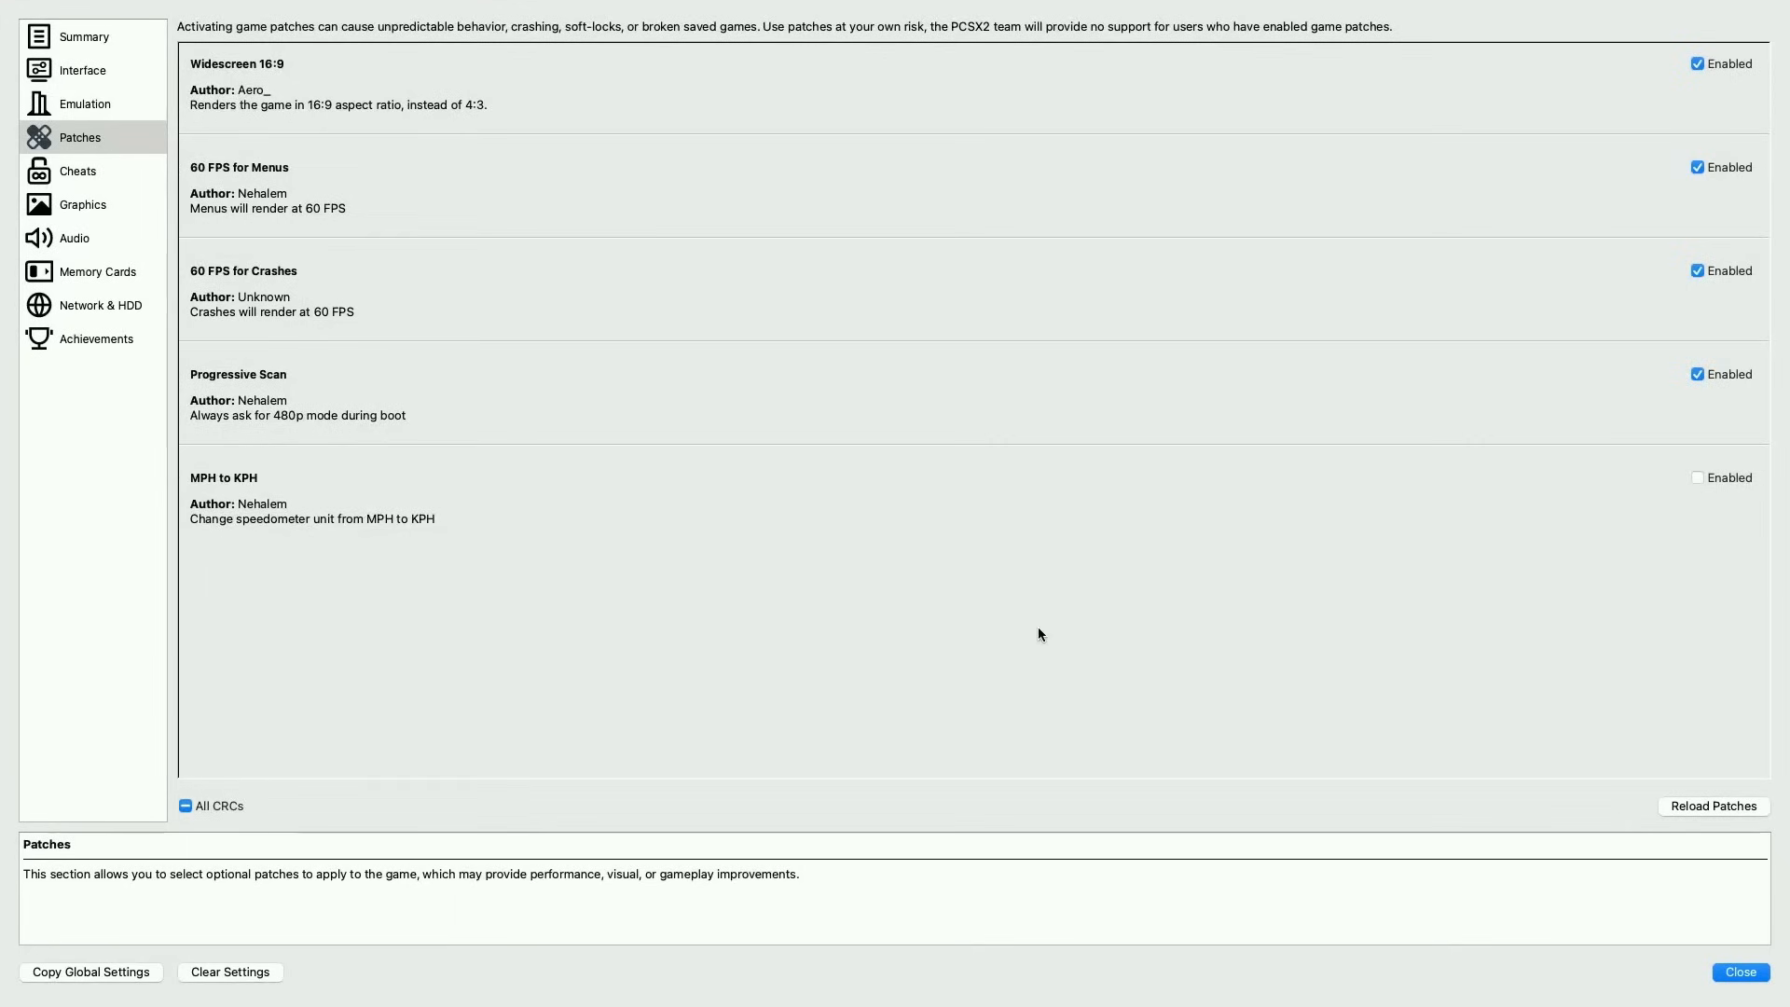
pyautogui.click(1697, 477)
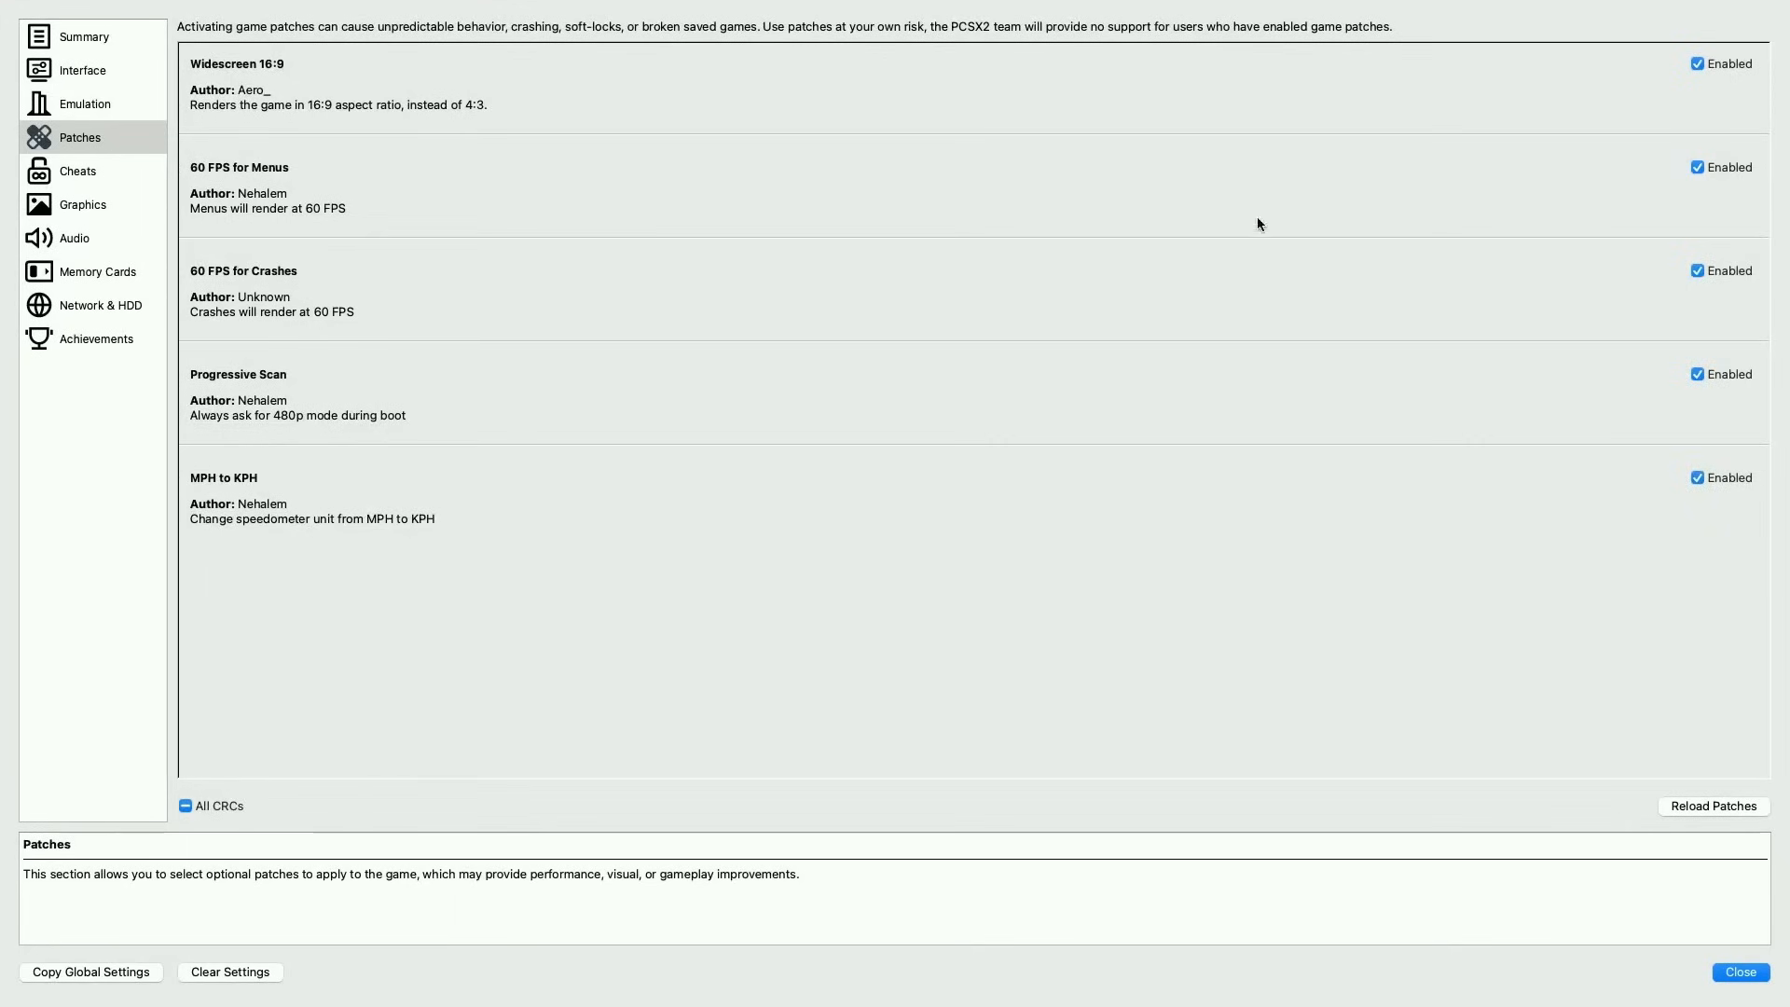
# Check the game's Cheats list, then reach the cheats folder inside Application Support > PCSX2 in Finder.
pyautogui.click(77, 172)
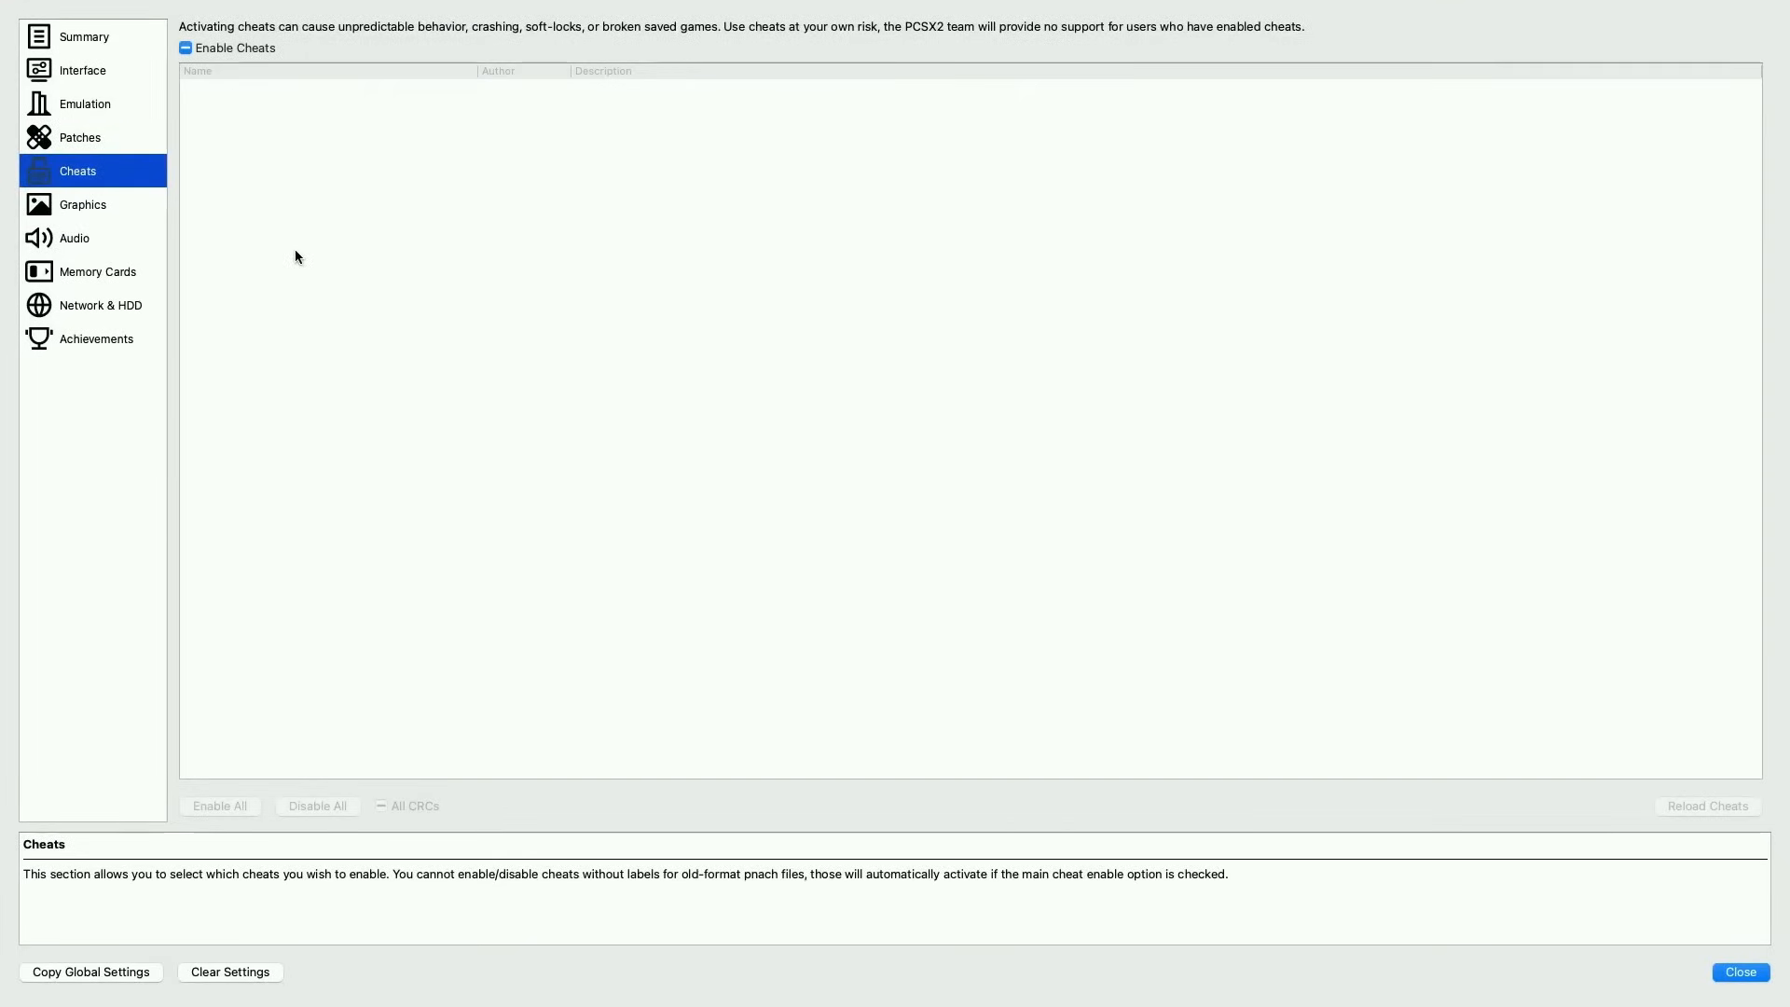
pyautogui.click(241, 11)
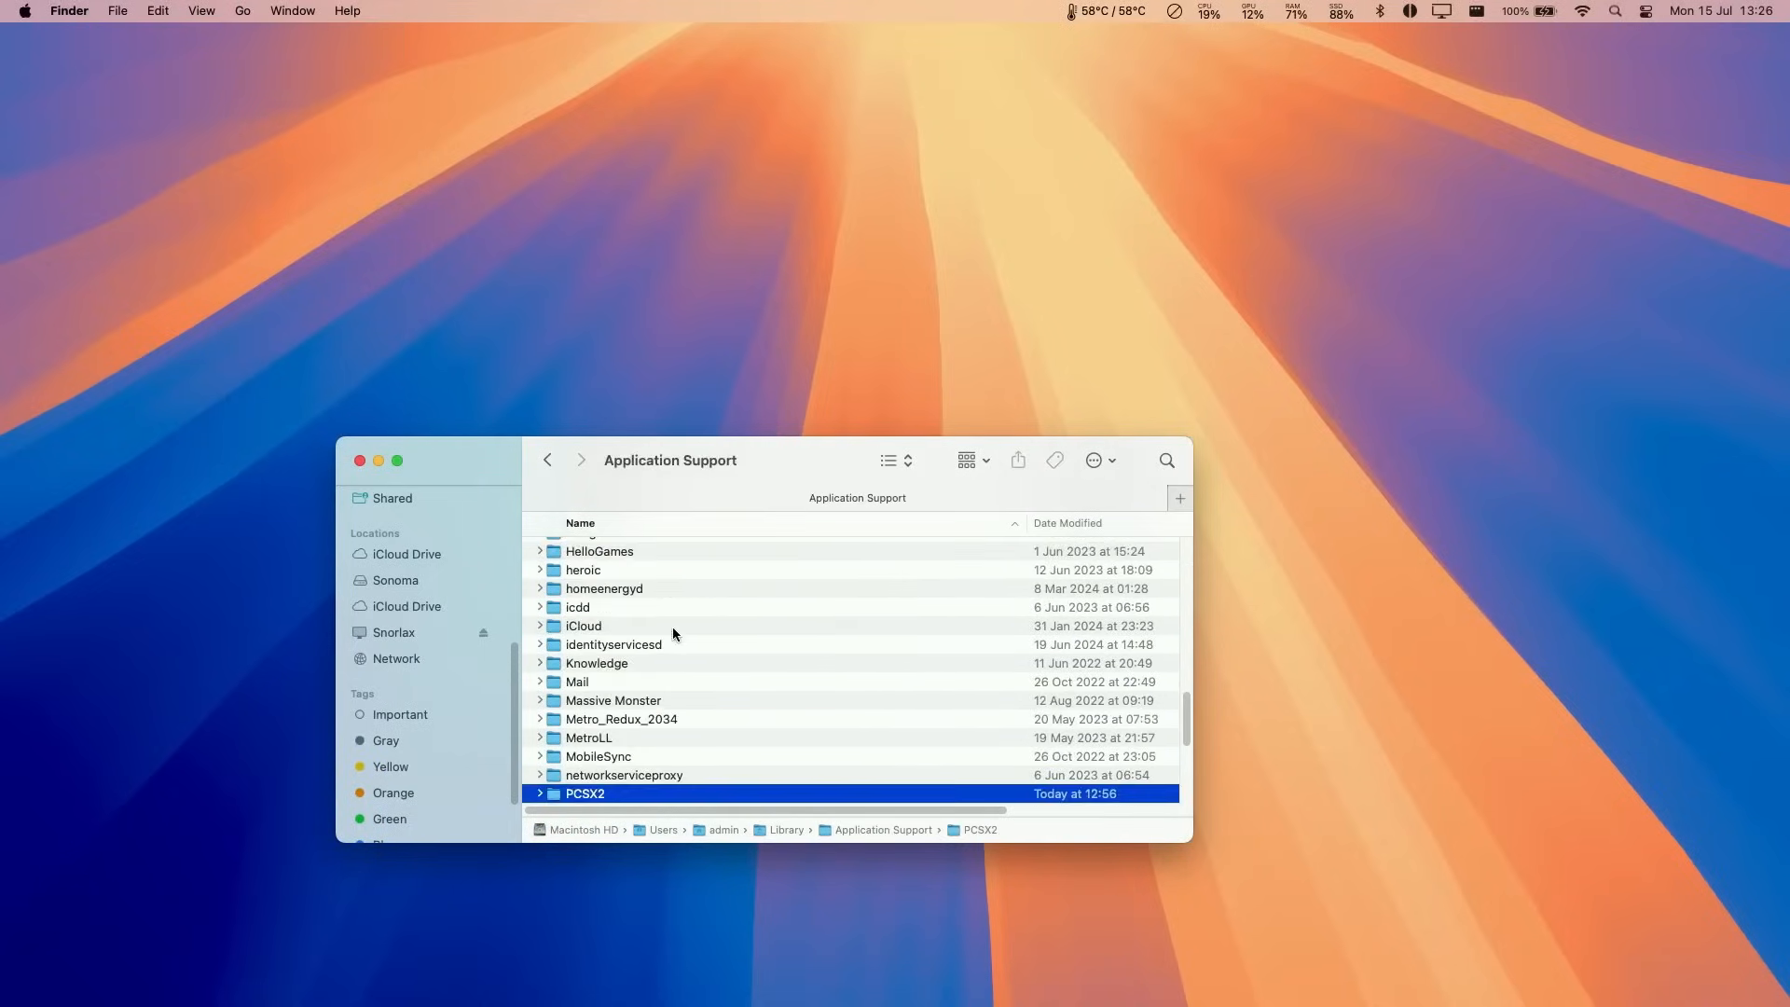
pyautogui.doubleClick(583, 794)
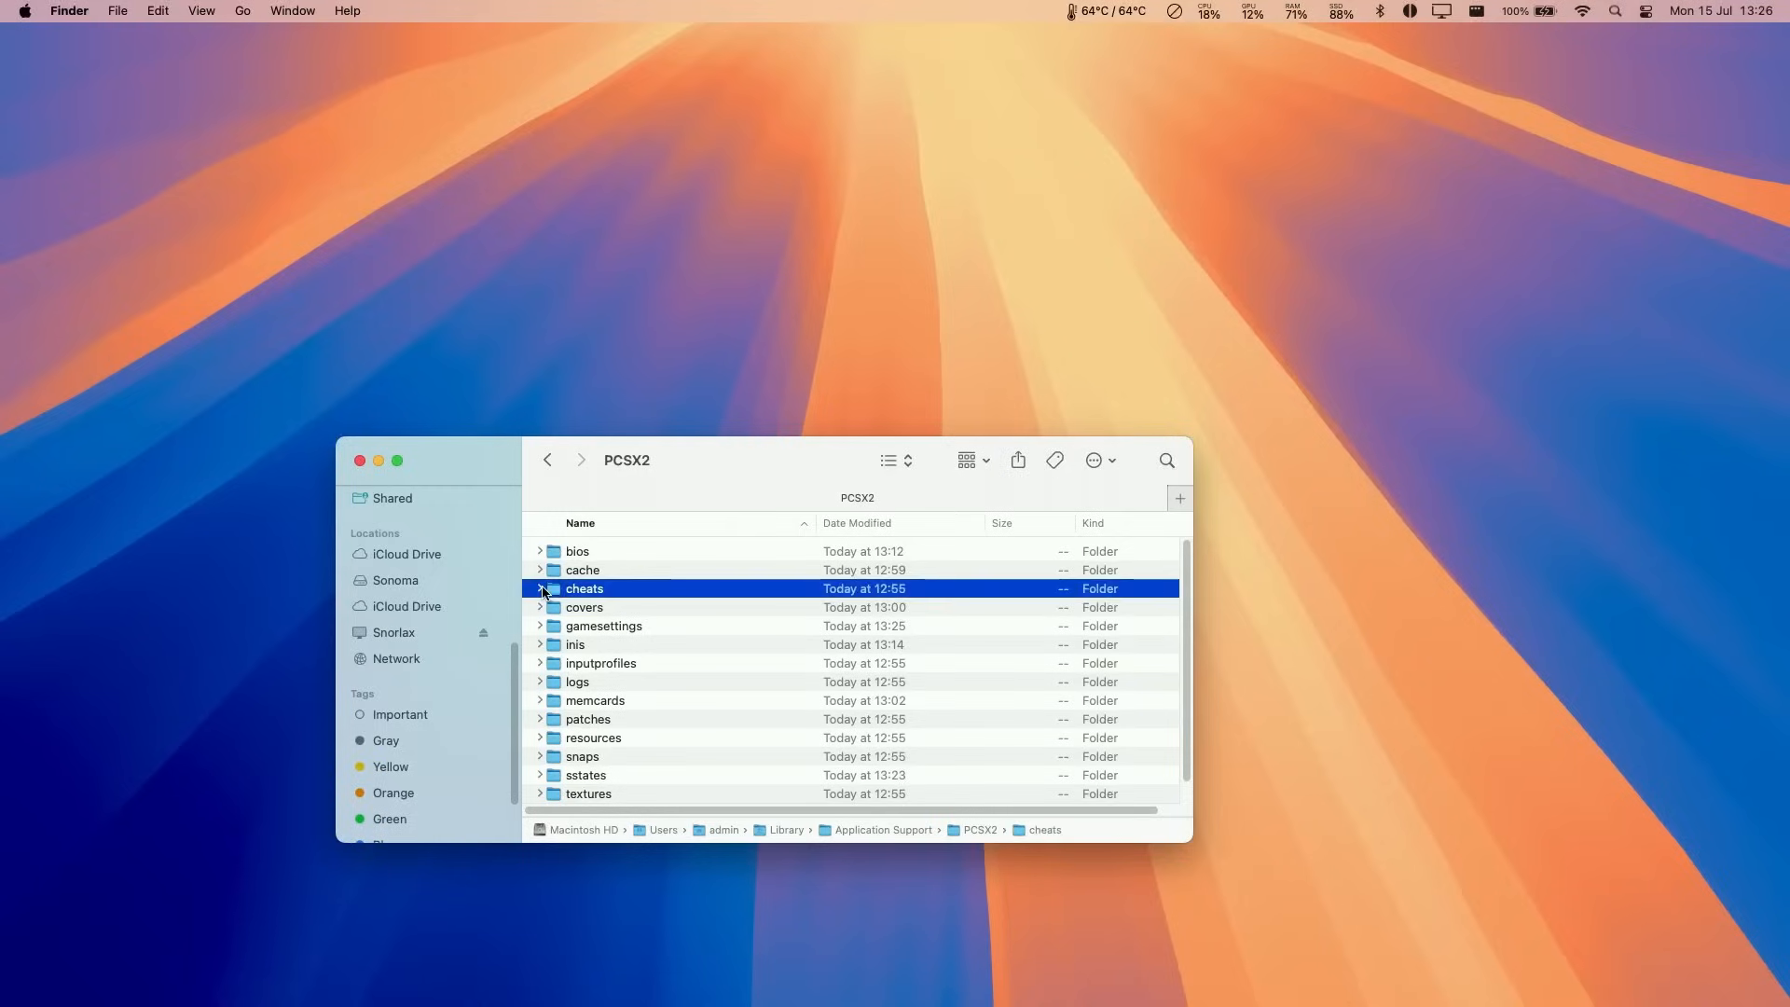
pyautogui.doubleClick(584, 588)
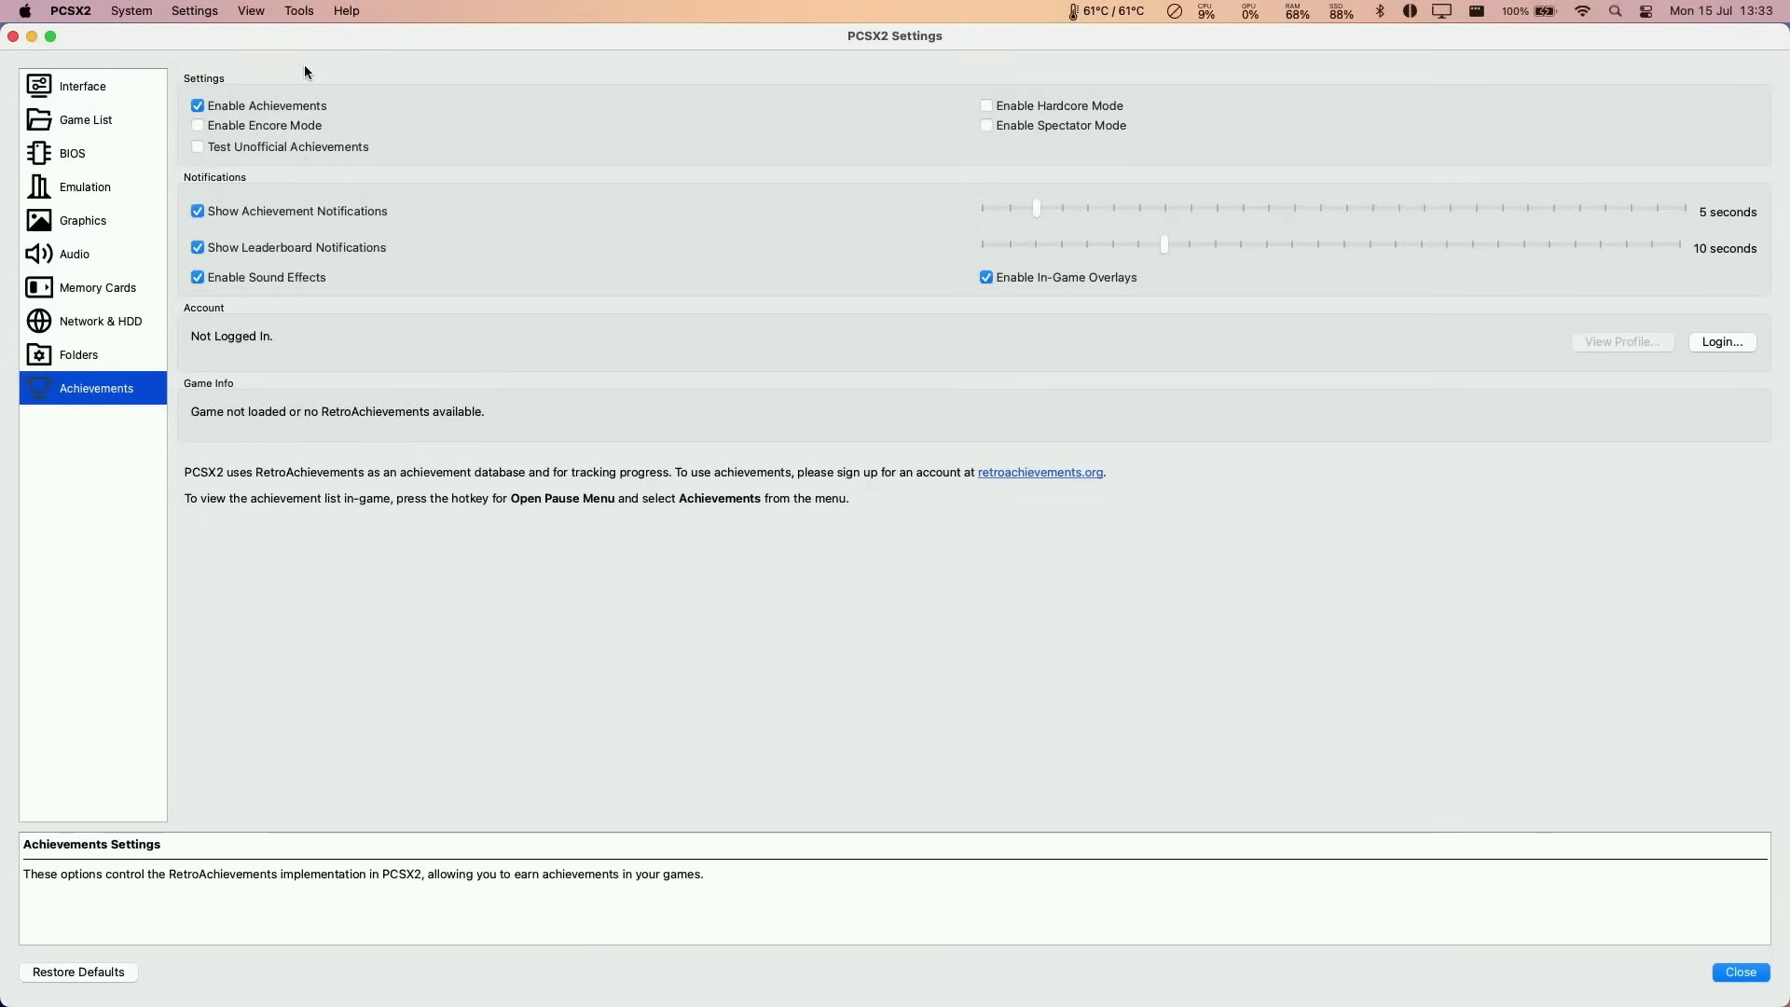
pyautogui.moveTo(69, 233)
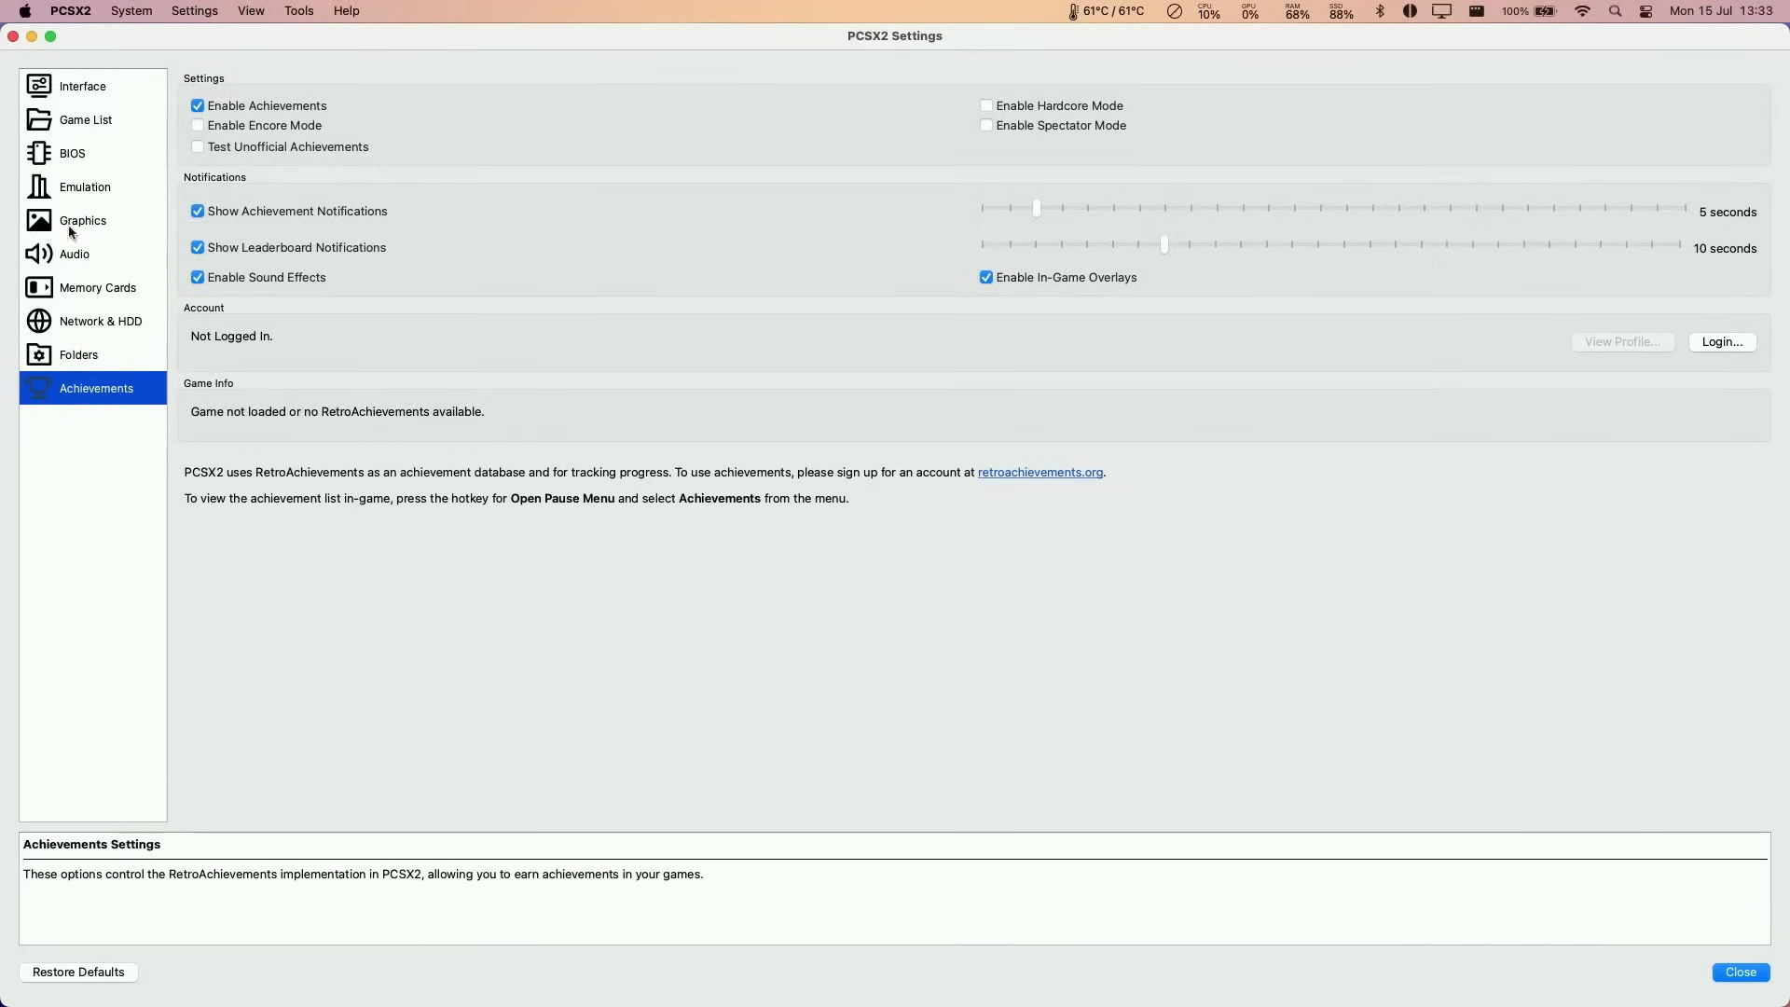
pyautogui.moveTo(129, 389)
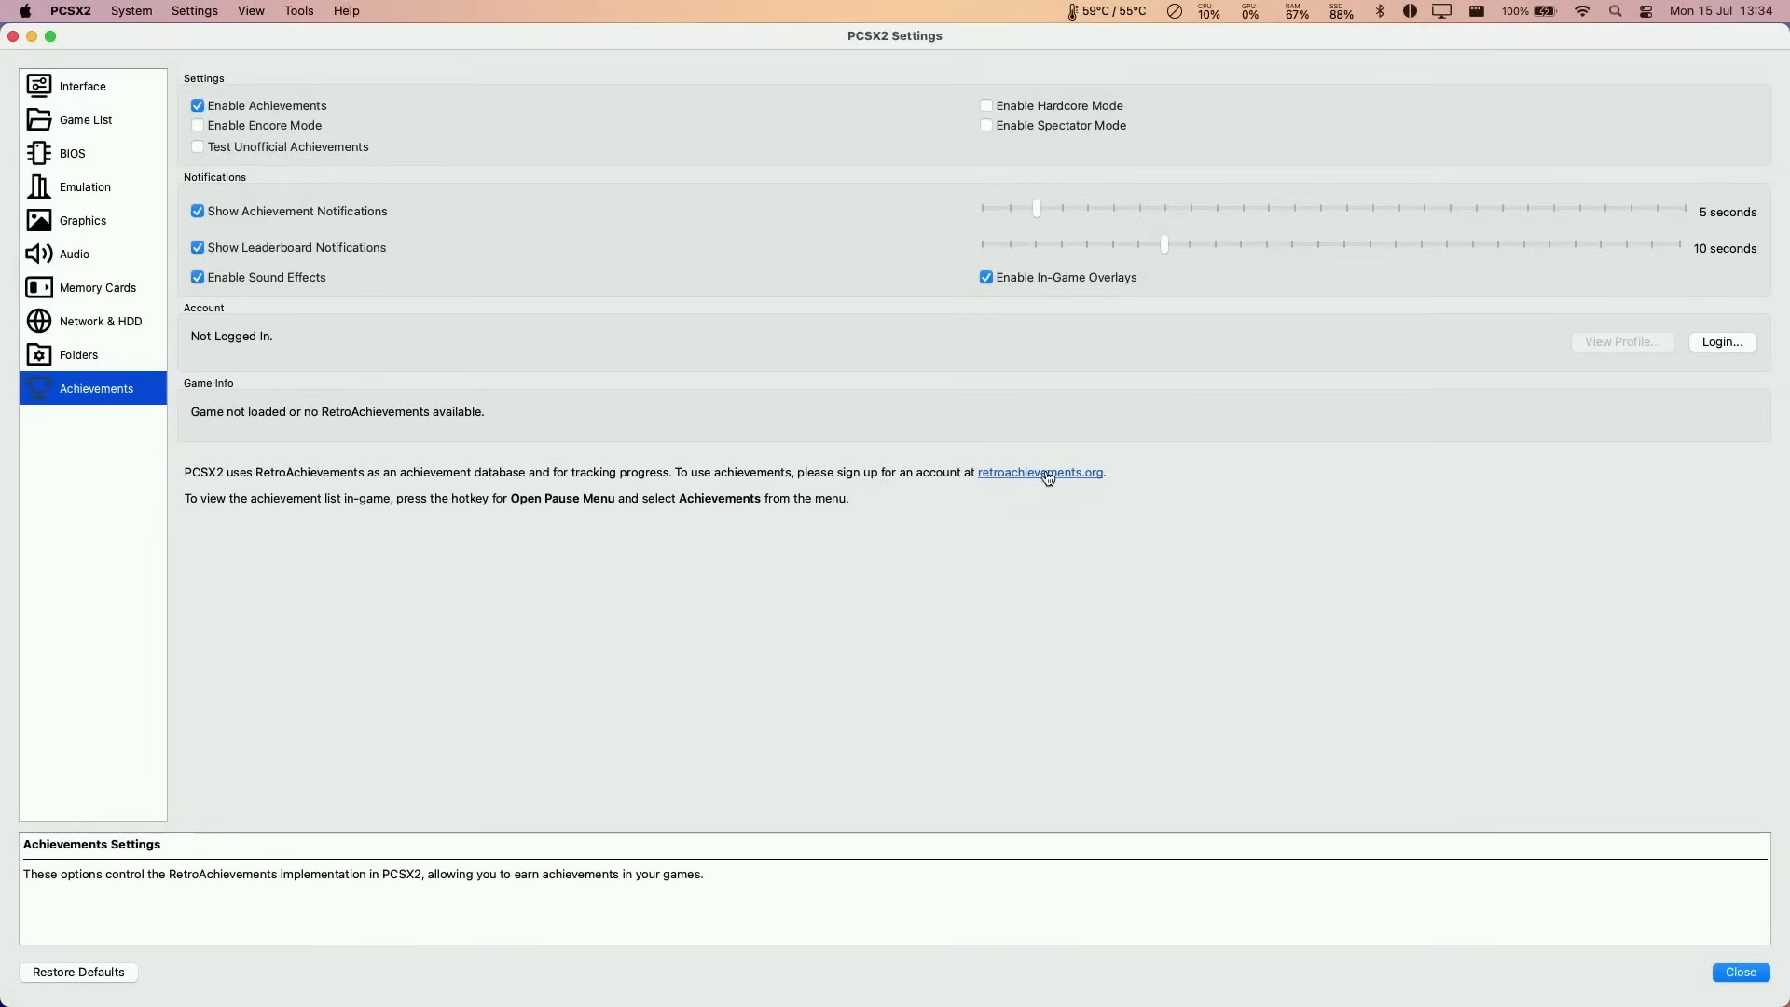
# Follow the retroachievements.org link from the Achievements settings to the website.
pyautogui.click(1721, 341)
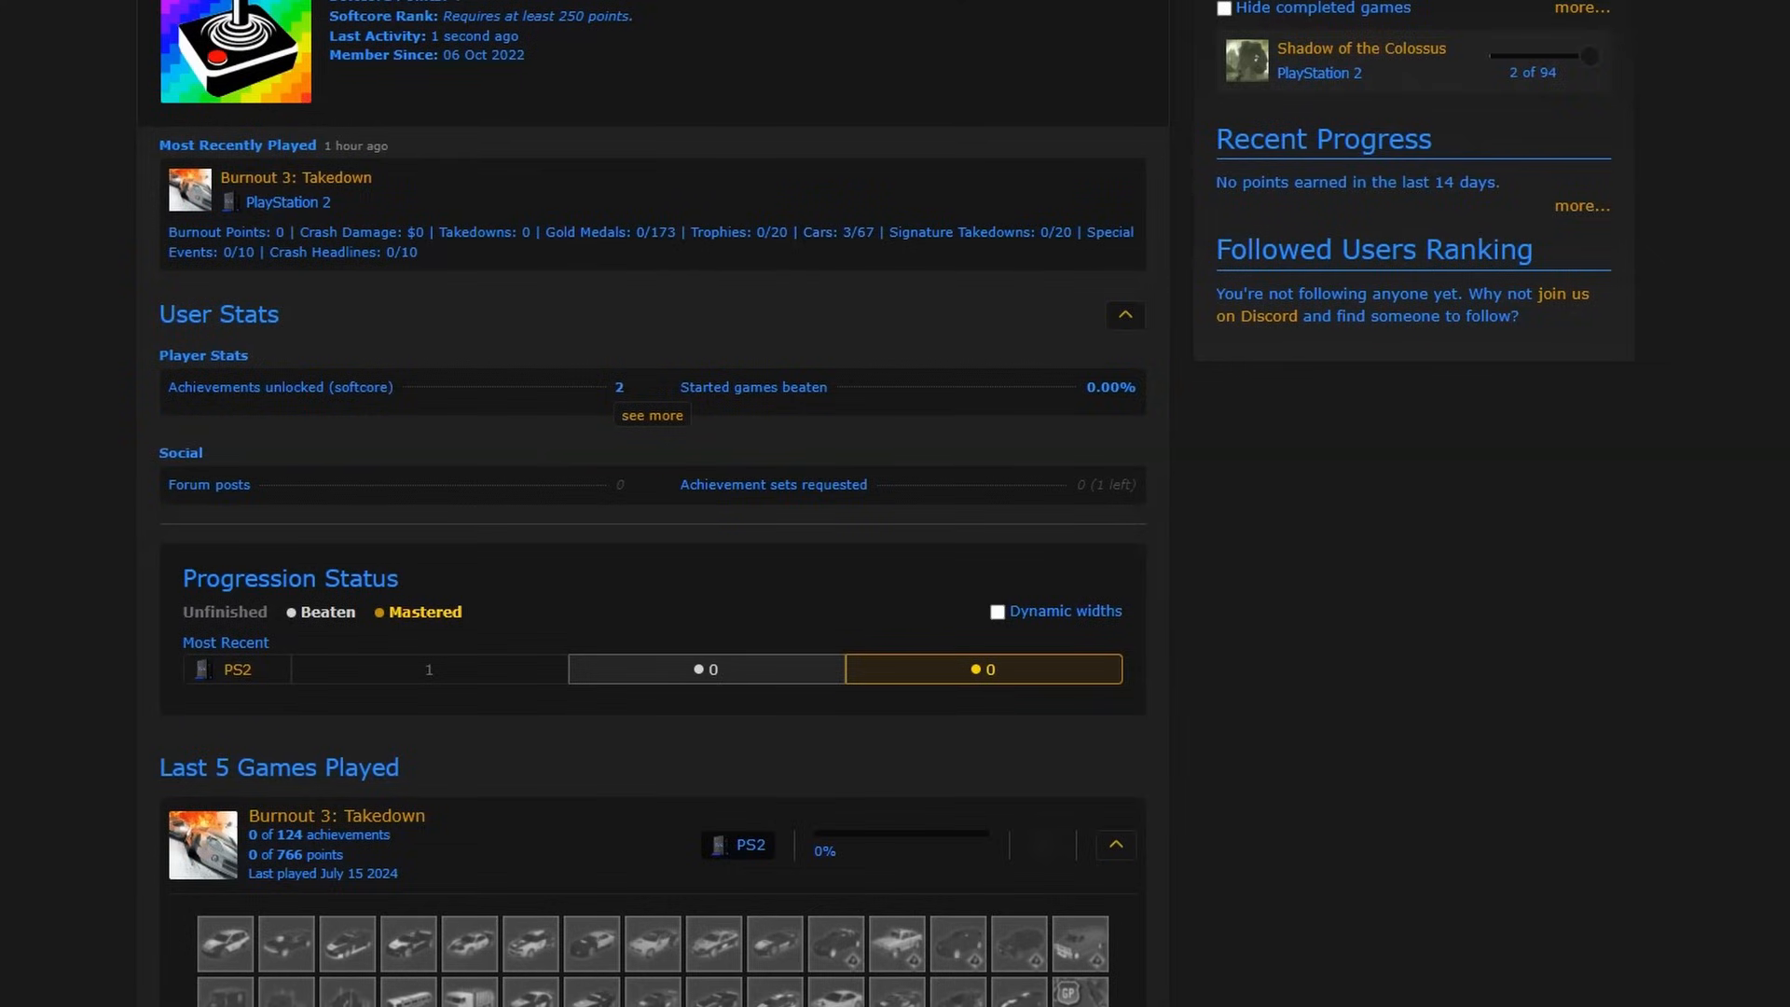
pyautogui.scroll(-3)
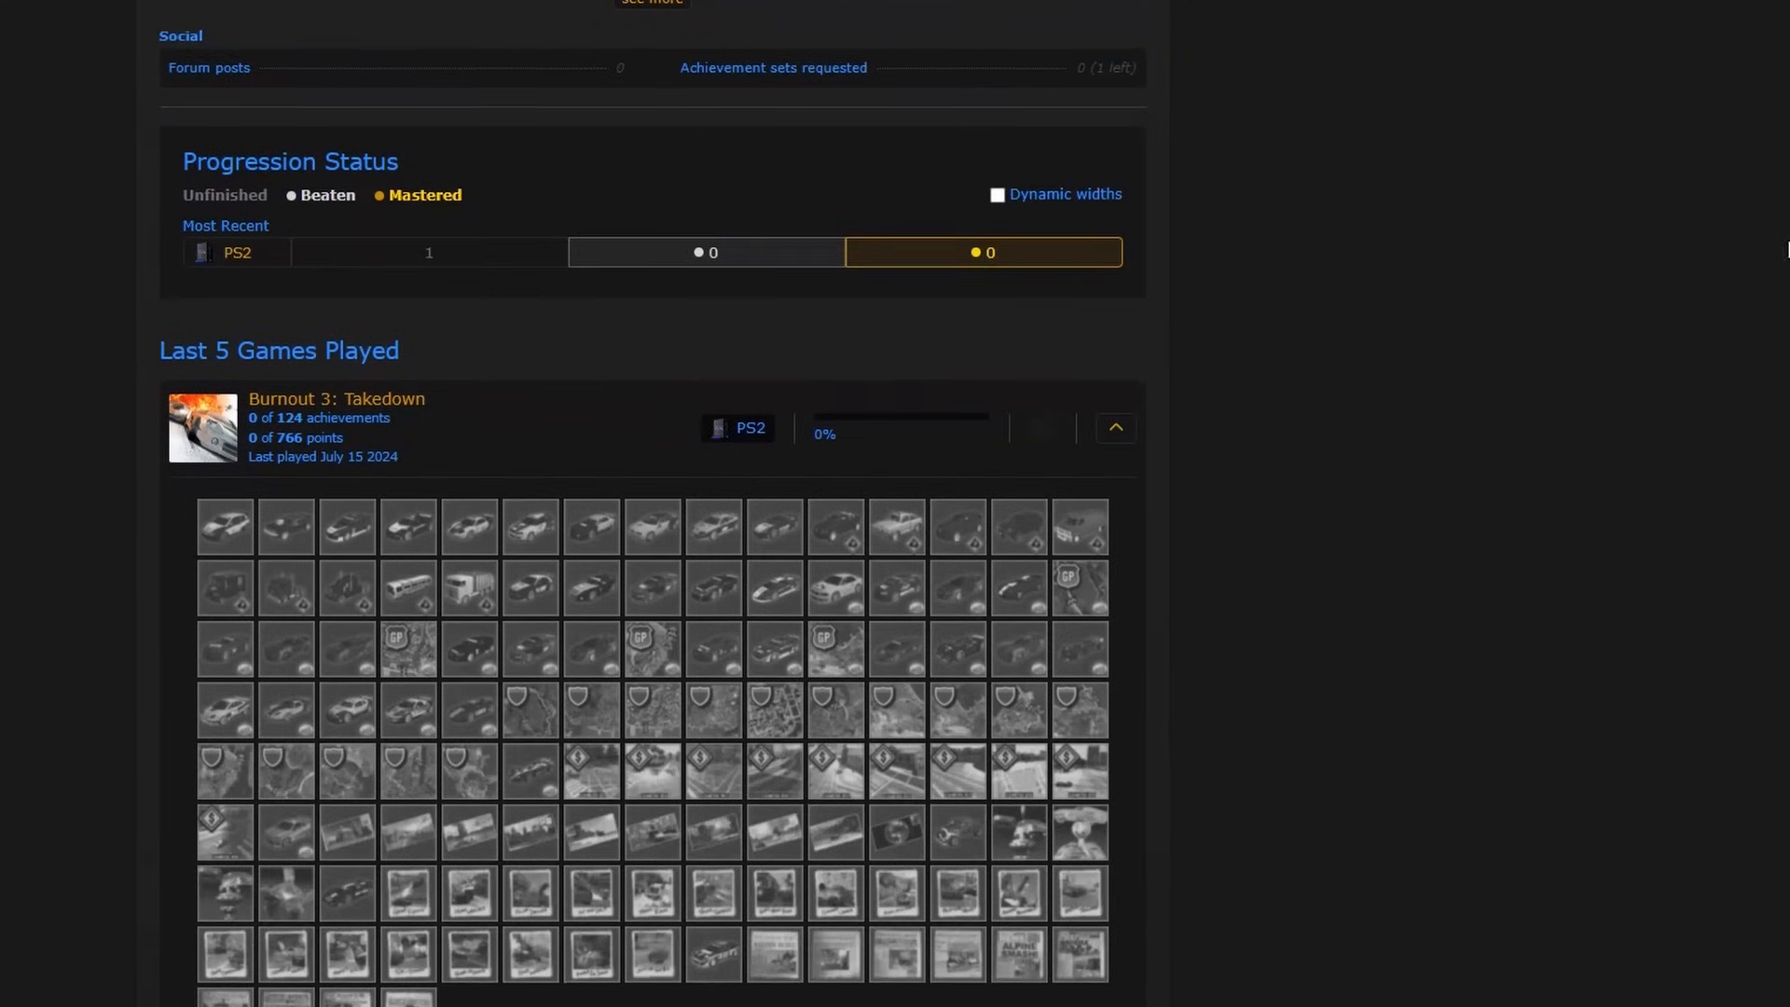
pyautogui.scroll(-3)
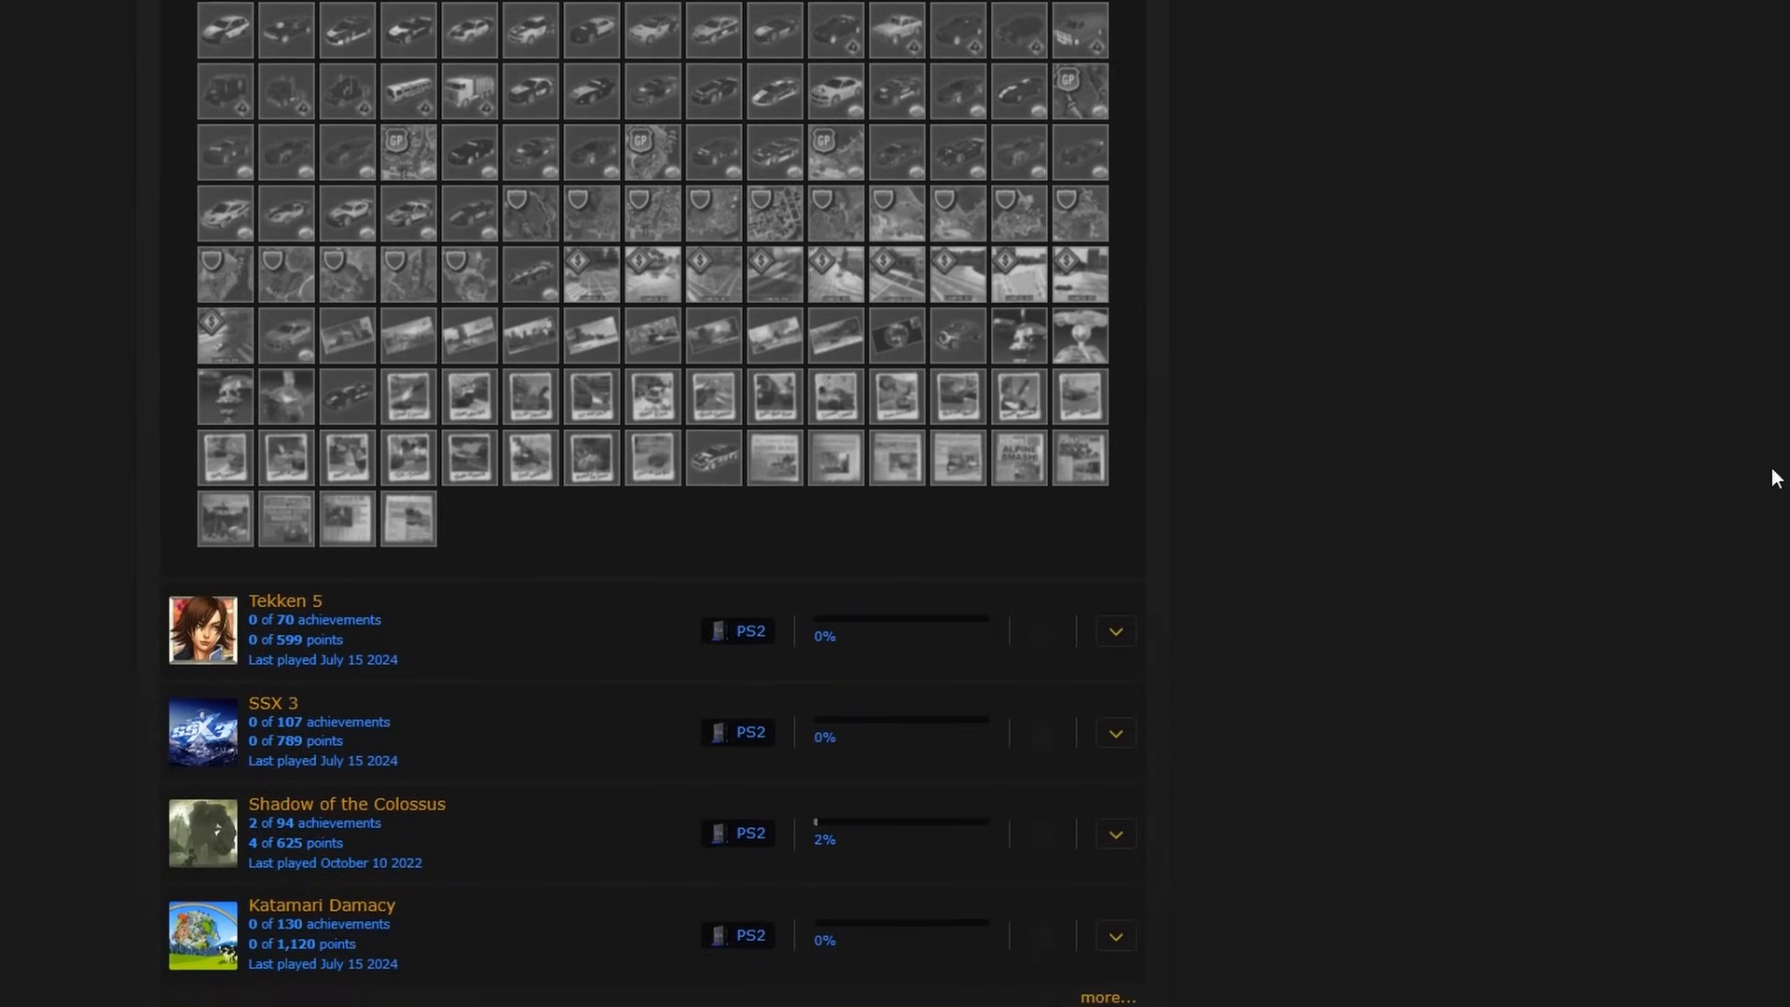